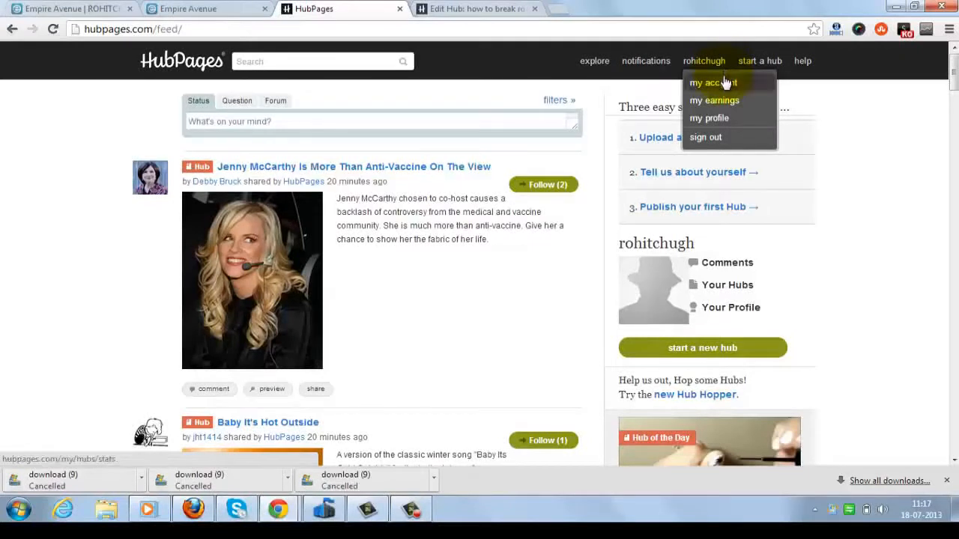
pyautogui.moveTo(714, 100)
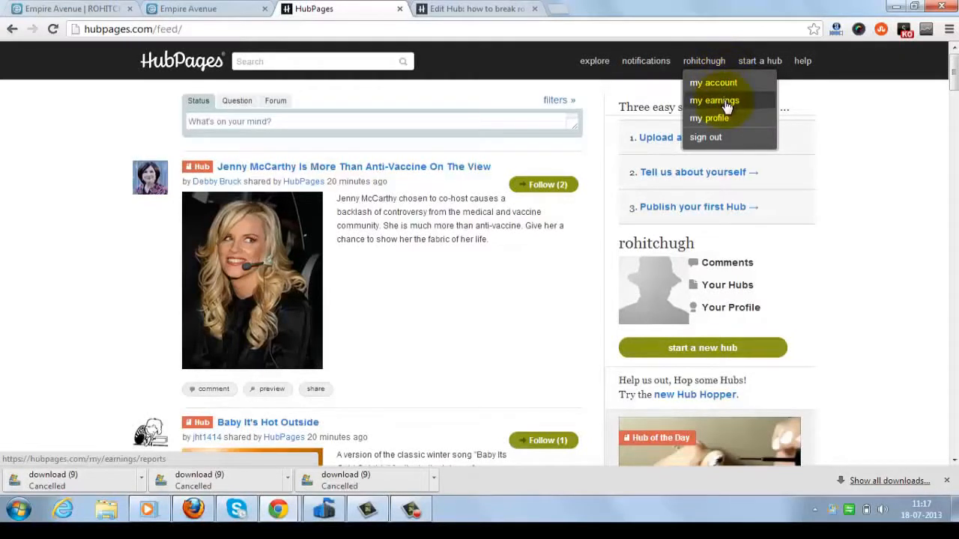
# Step: Open 'my earnings' and review the Not Active program and $0.00 summaries
pyautogui.click(713, 100)
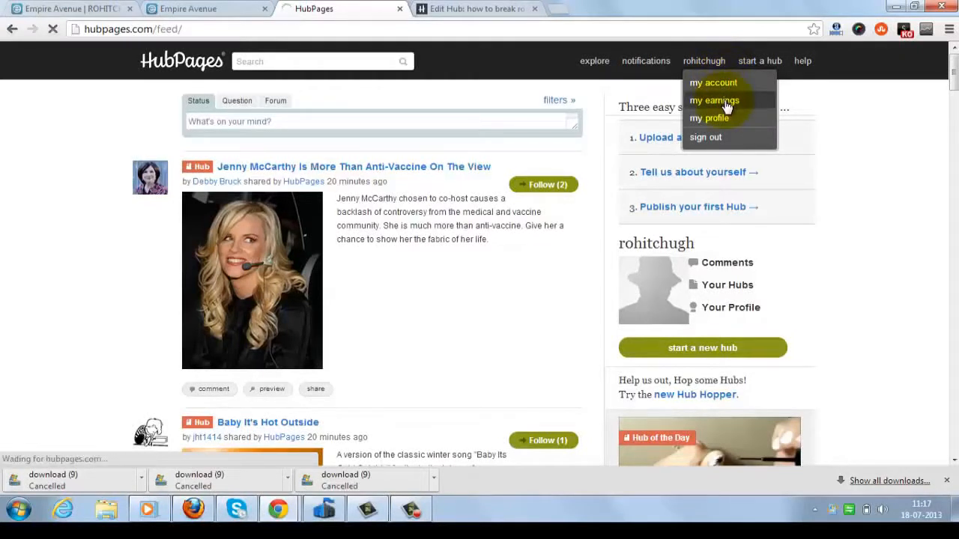
pyautogui.click(713, 100)
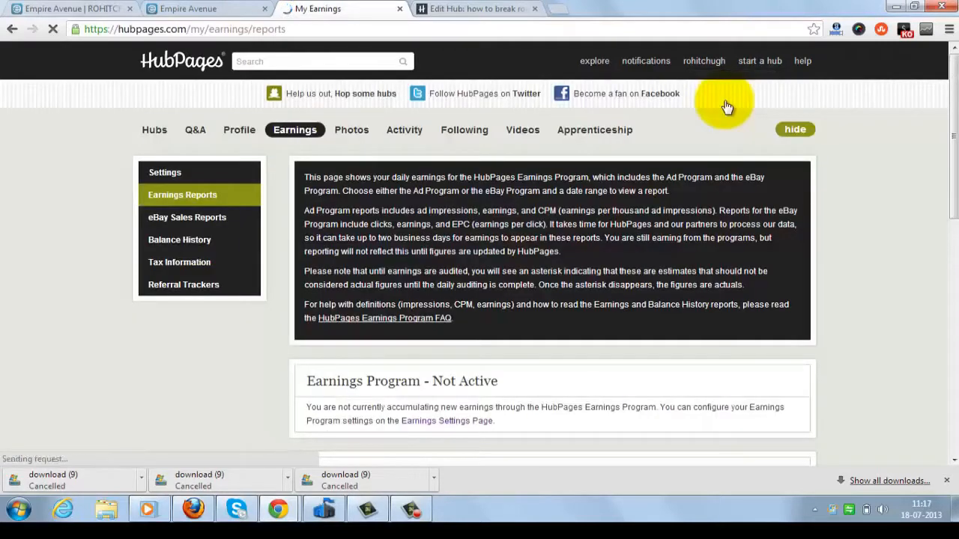
pyautogui.scroll(-3)
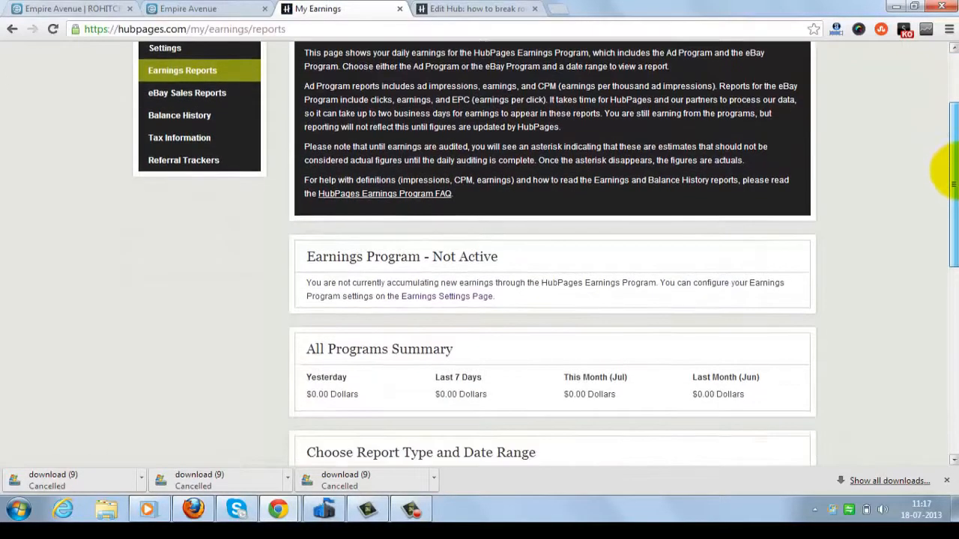
pyautogui.scroll(-3)
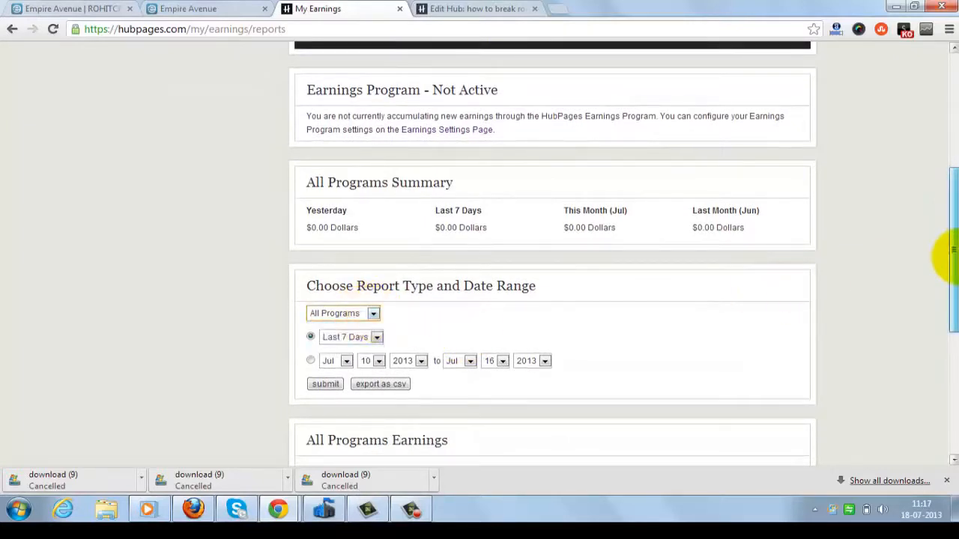
pyautogui.scroll(3)
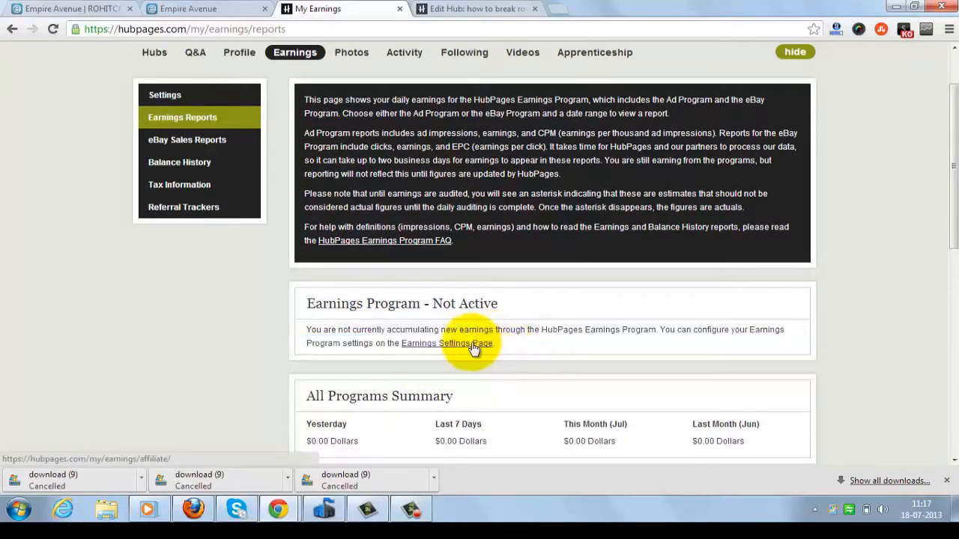
# Step: Go to Earnings Settings and start the Google AdSense external affiliate setup
pyautogui.click(446, 343)
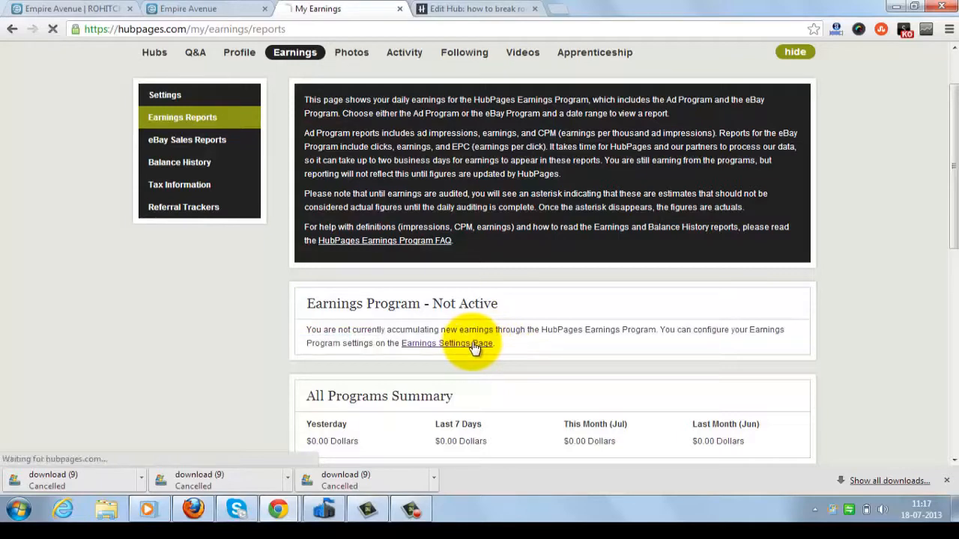
pyautogui.click(447, 343)
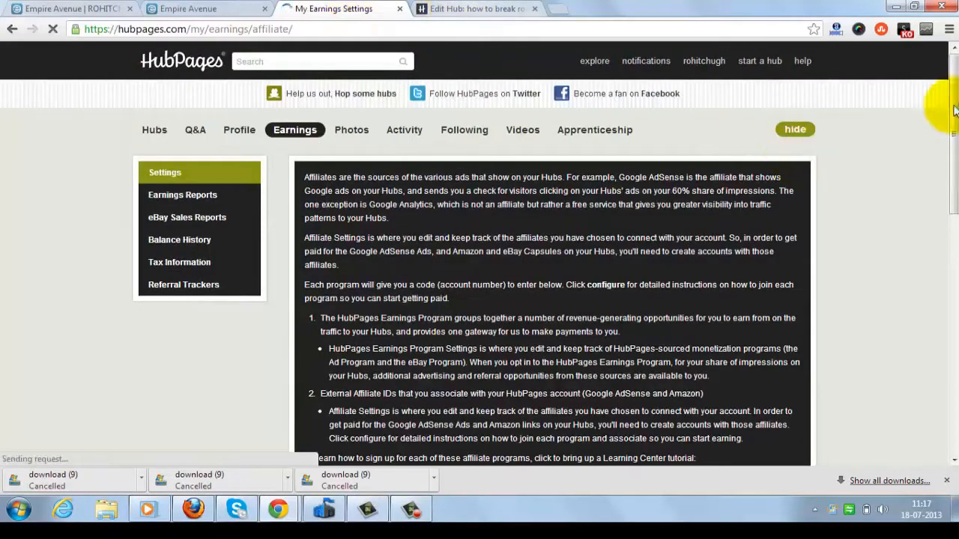
pyautogui.scroll(-3)
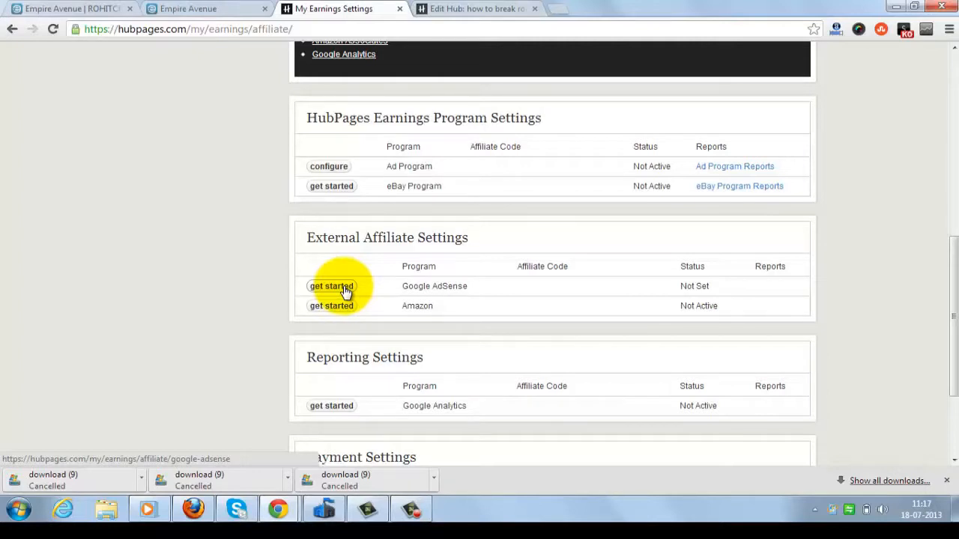
pyautogui.click(331, 286)
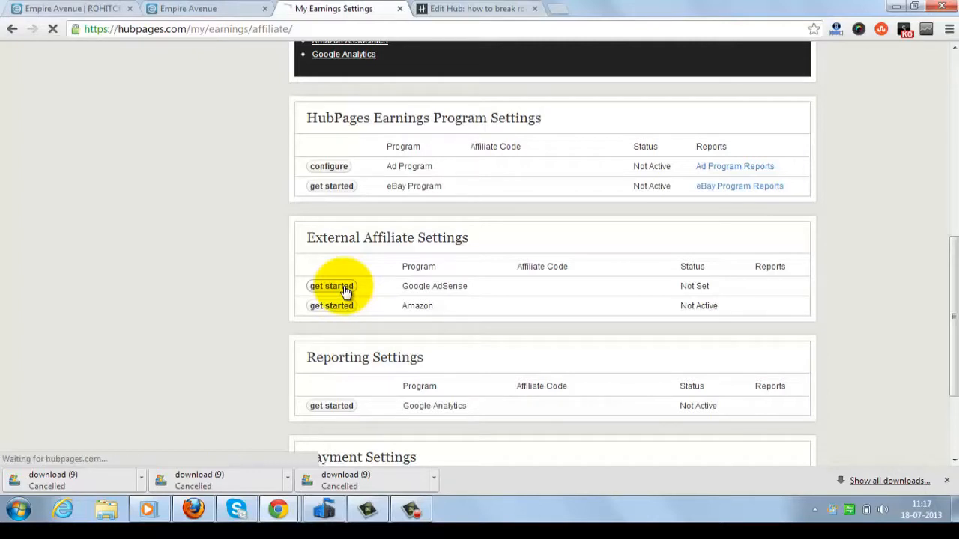
pyautogui.click(331, 286)
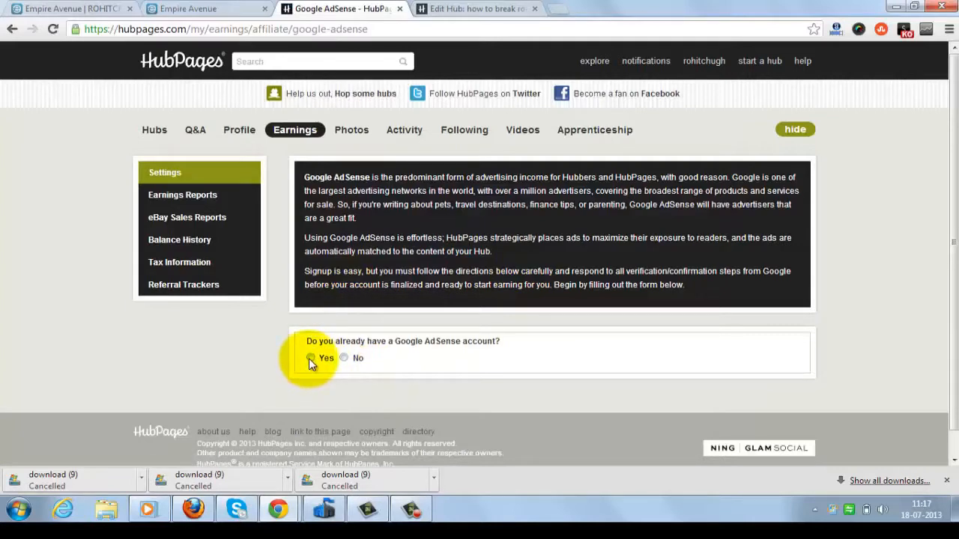
# Step: Answer 'Yes' to having an existing AdSense account and continue to Google's signup
pyautogui.click(310, 357)
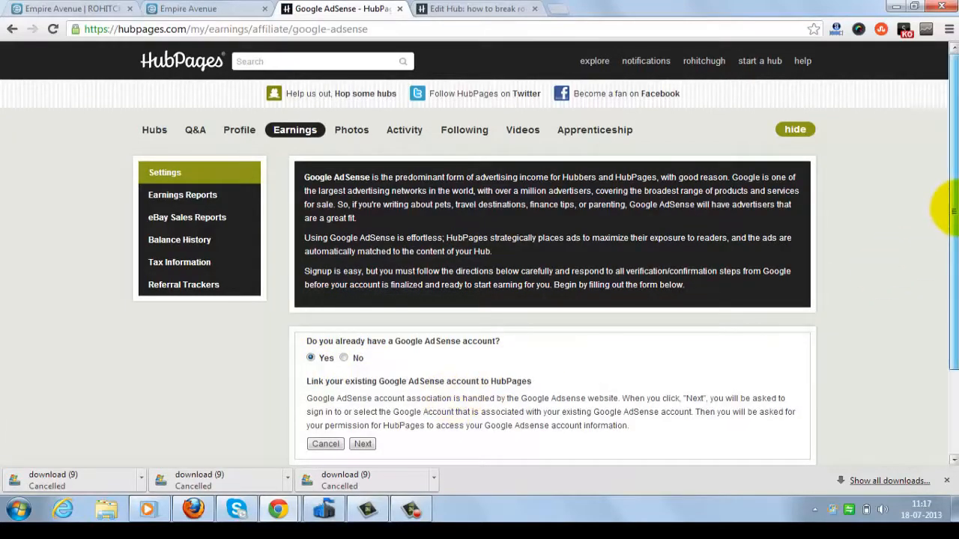
pyautogui.scroll(-3)
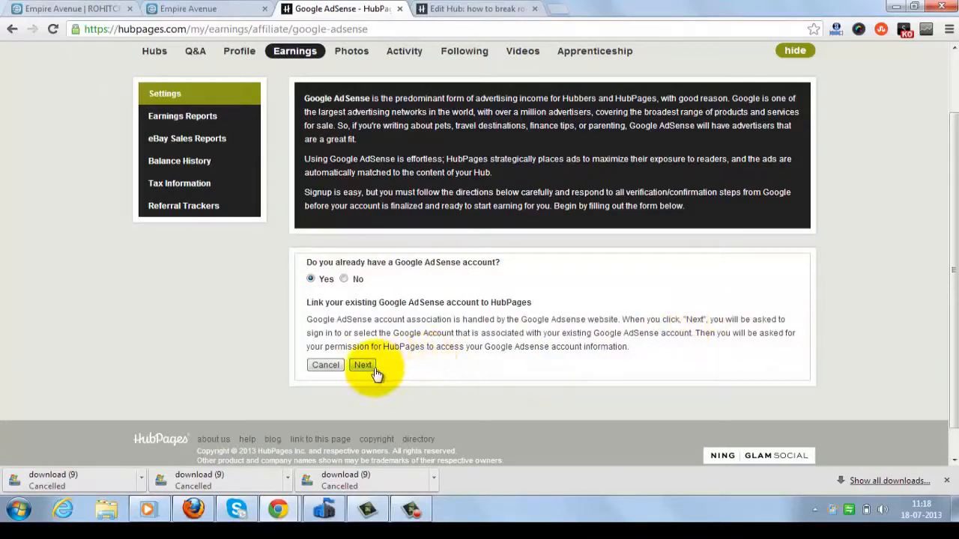
pyautogui.click(362, 364)
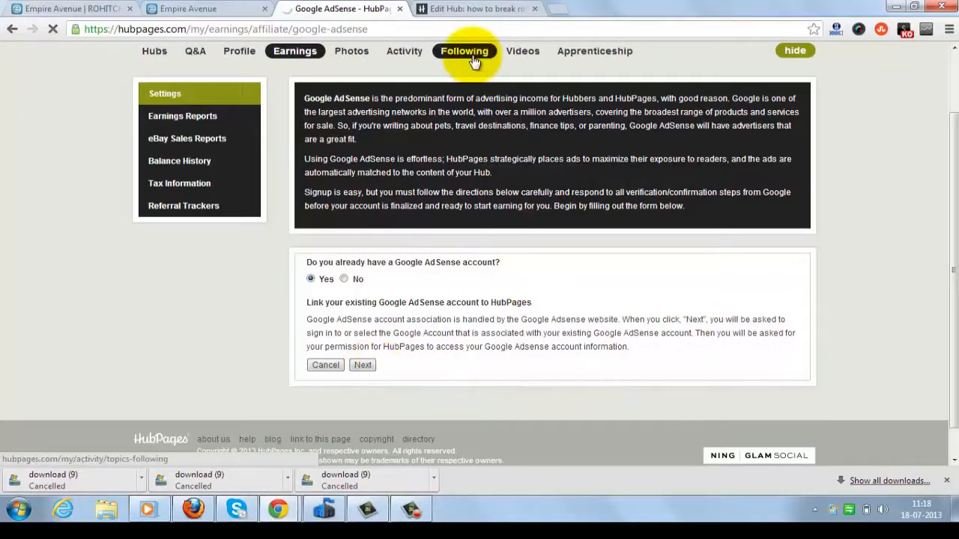
pyautogui.click(363, 365)
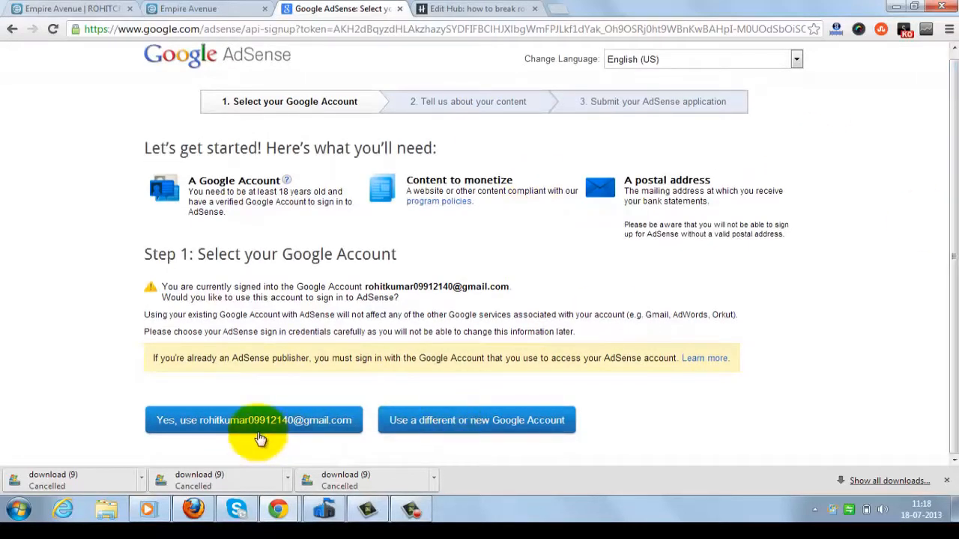
pyautogui.moveTo(408, 427)
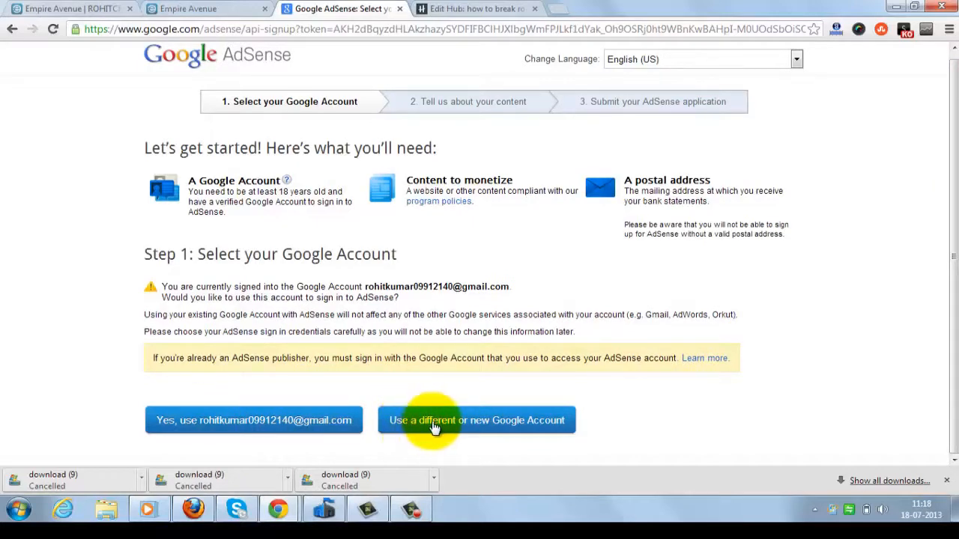
# Step: Choose a different Google Account and proceed to the Google Account sign-in
pyautogui.click(476, 420)
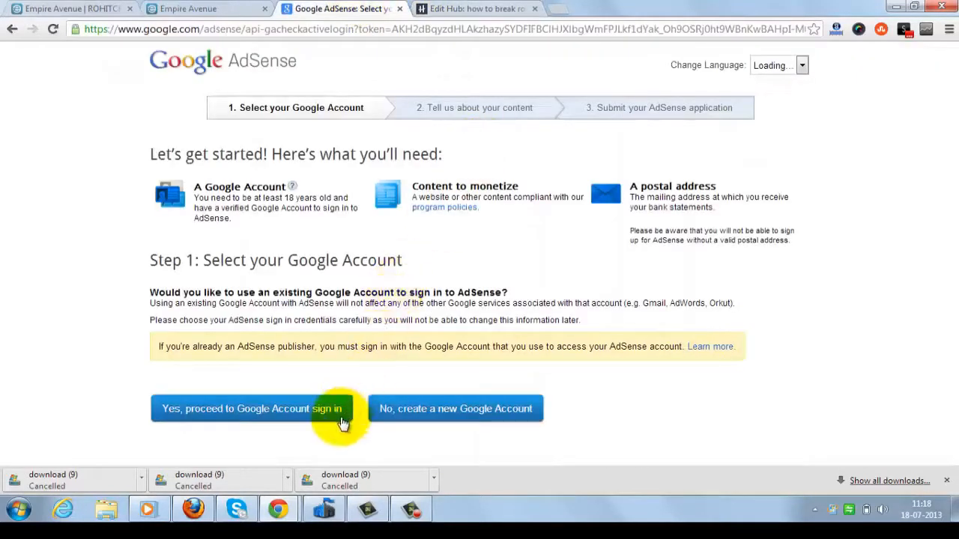
pyautogui.click(252, 408)
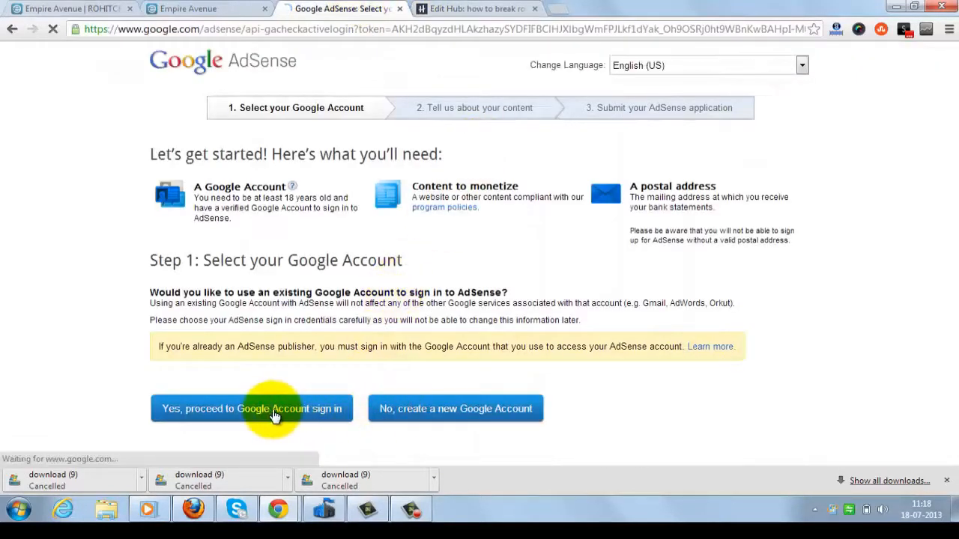
pyautogui.click(252, 408)
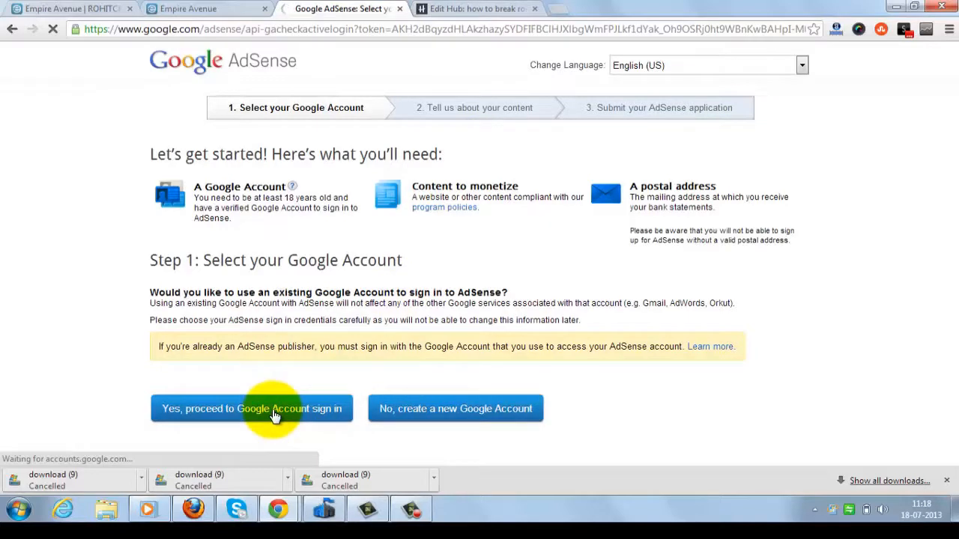
pyautogui.click(252, 408)
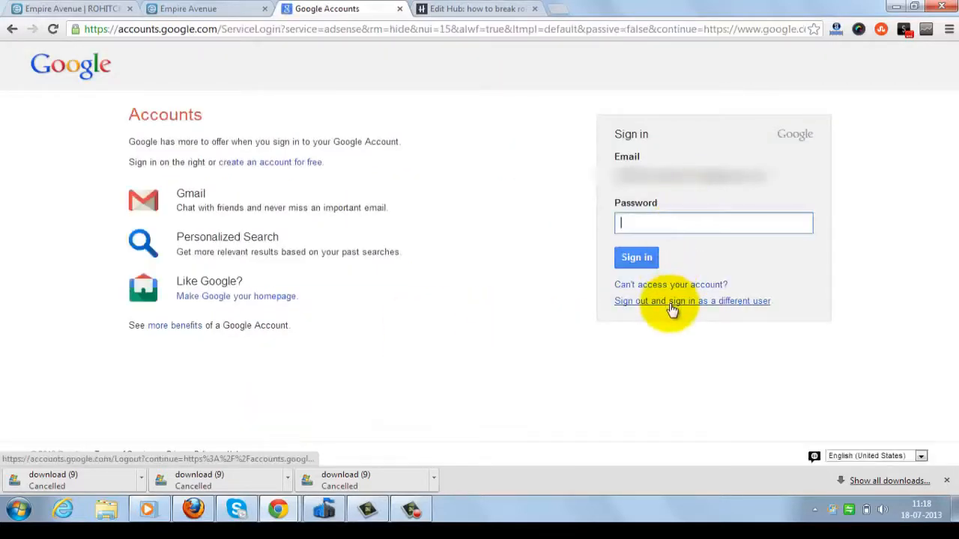
# Step: Sign out, then sign in as a different user with the password
pyautogui.click(692, 301)
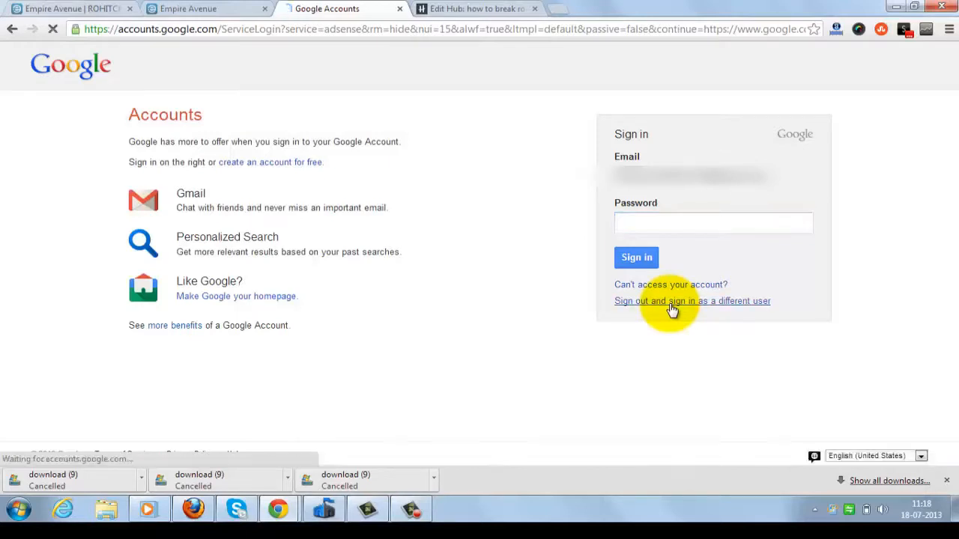
pyautogui.click(692, 300)
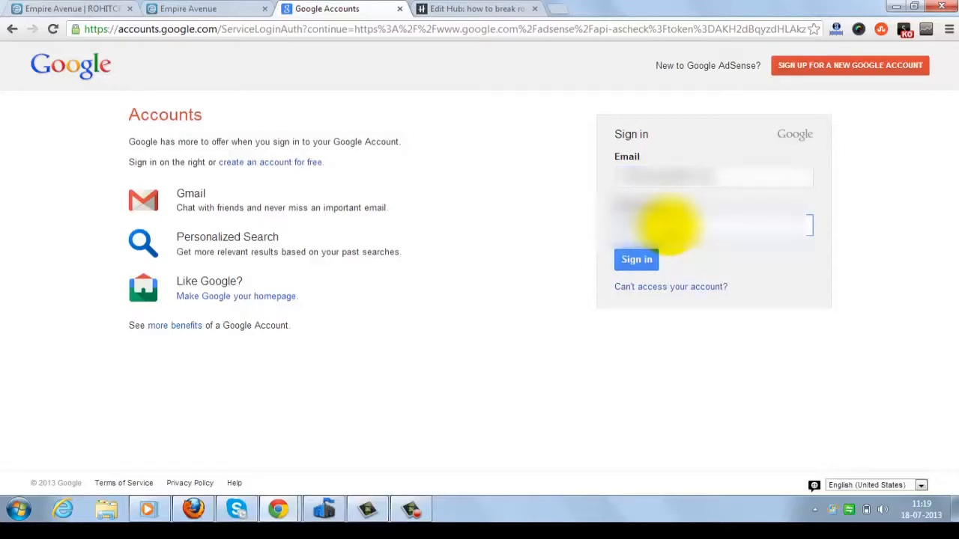
pyautogui.write('password')
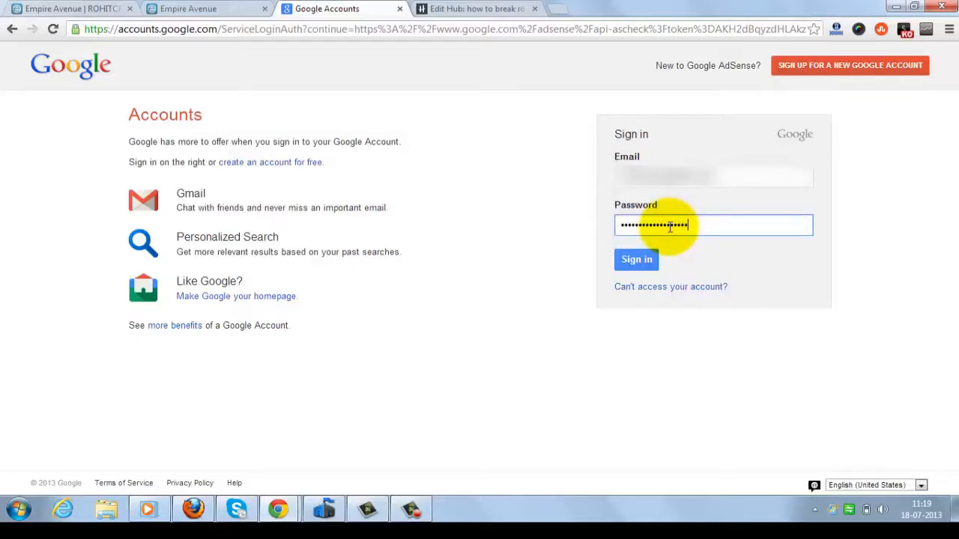
pyautogui.click(636, 260)
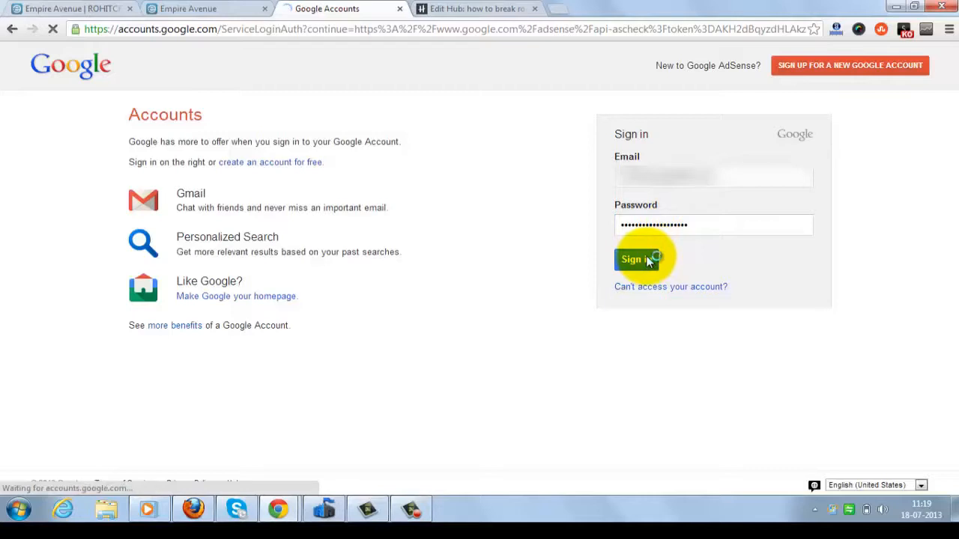
pyautogui.click(633, 260)
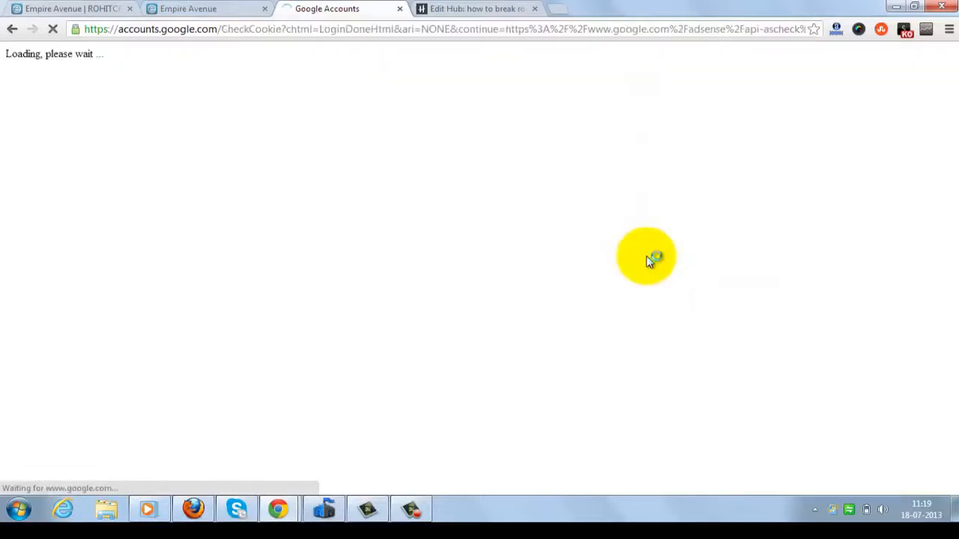
pyautogui.moveTo(479, 8)
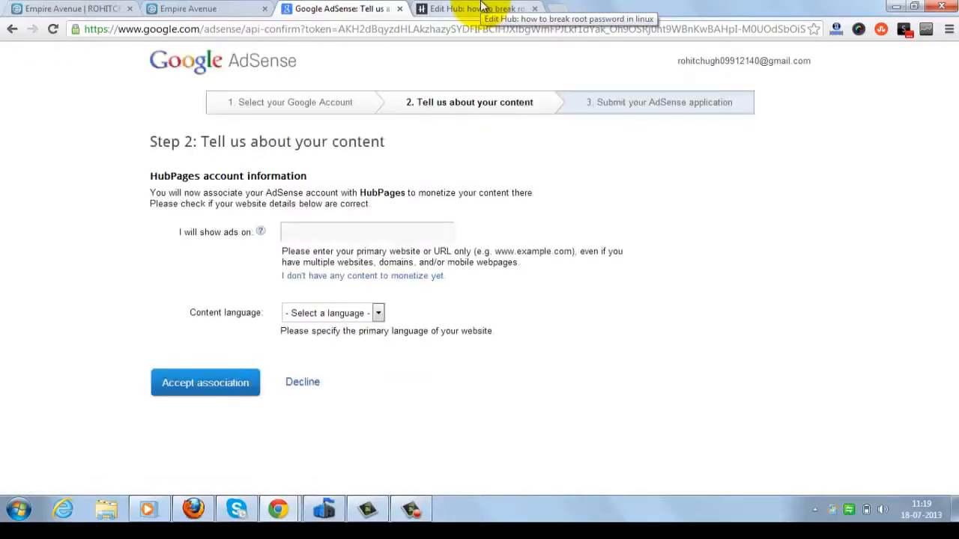
pyautogui.write('http://rohitchugh.hubpages.com/')
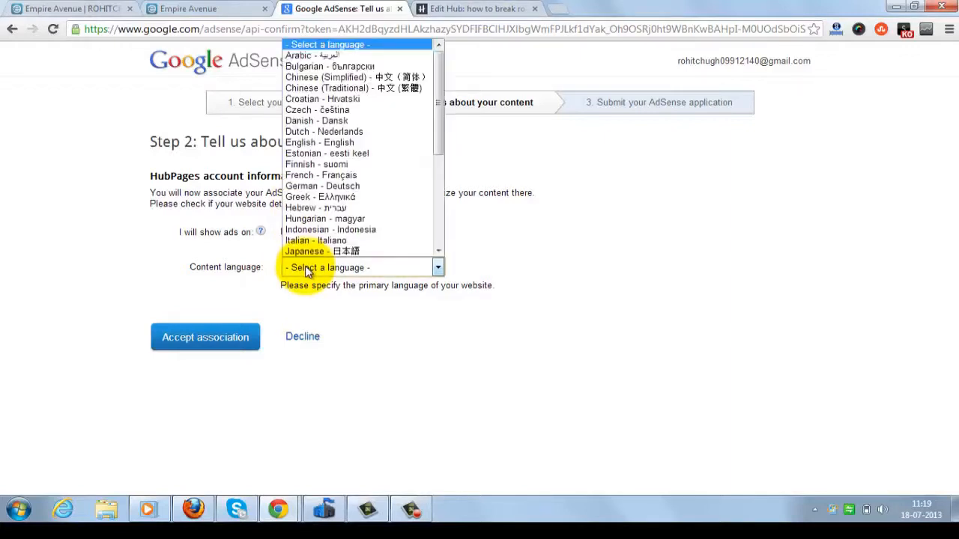
pyautogui.click(319, 143)
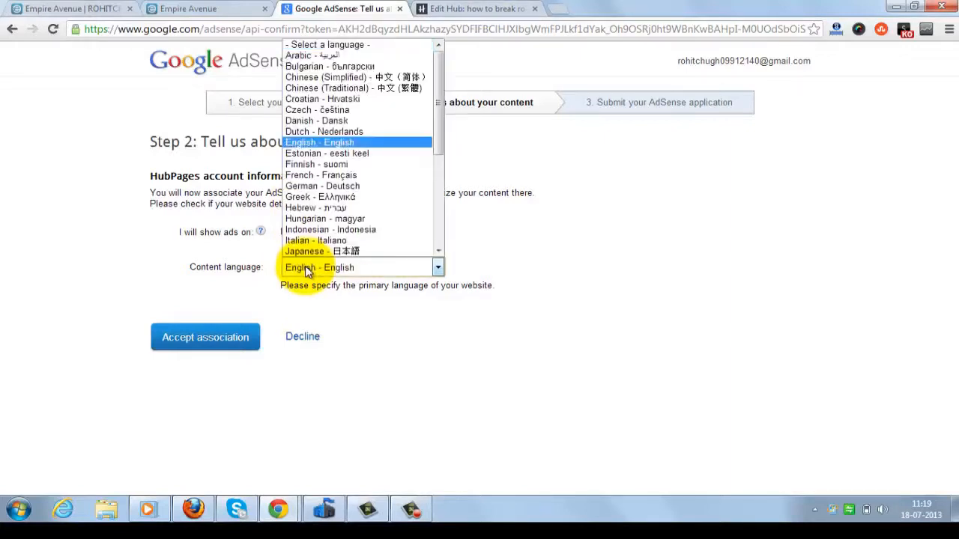
pyautogui.click(204, 337)
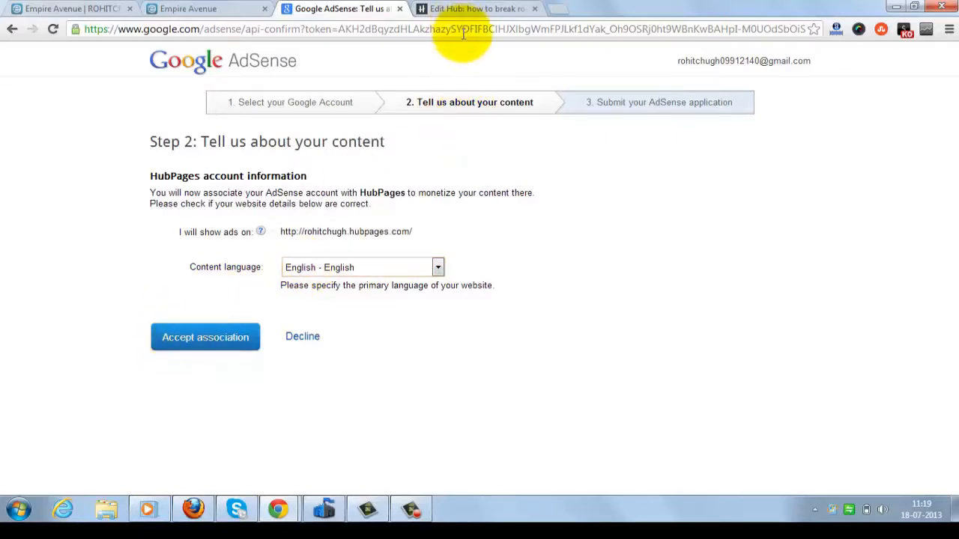
pyautogui.click(206, 337)
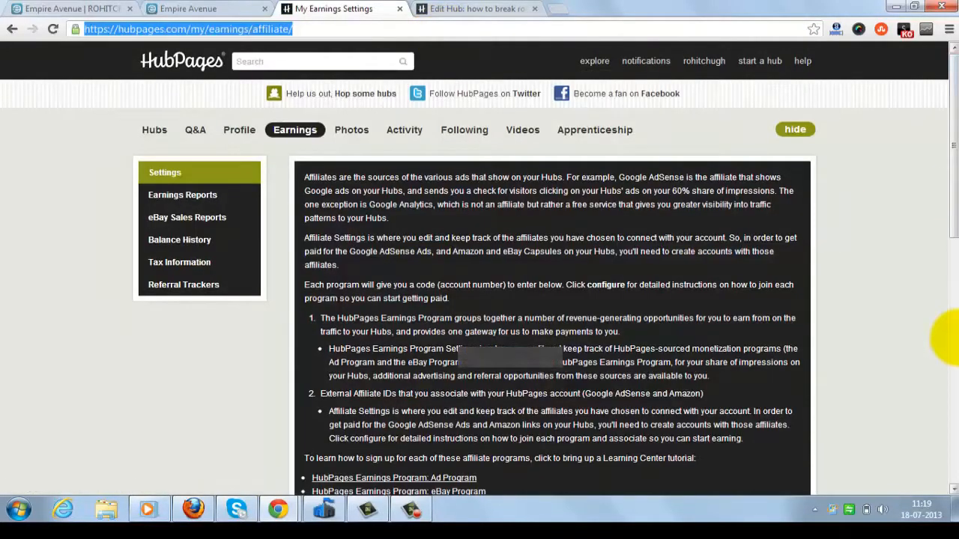
# Step: Scroll to External Affiliate Settings to confirm Google AdSense shows Active
pyautogui.scroll(-3)
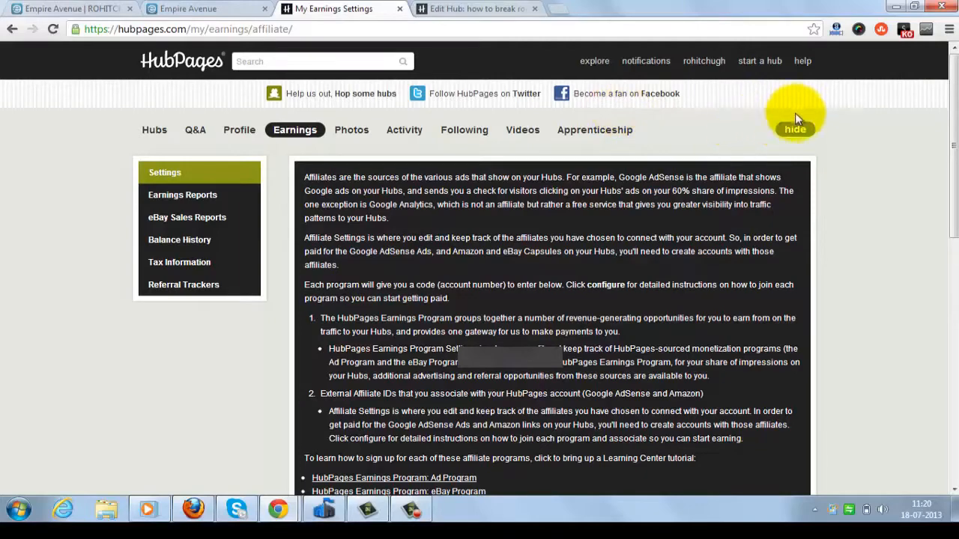
pyautogui.scroll(-3)
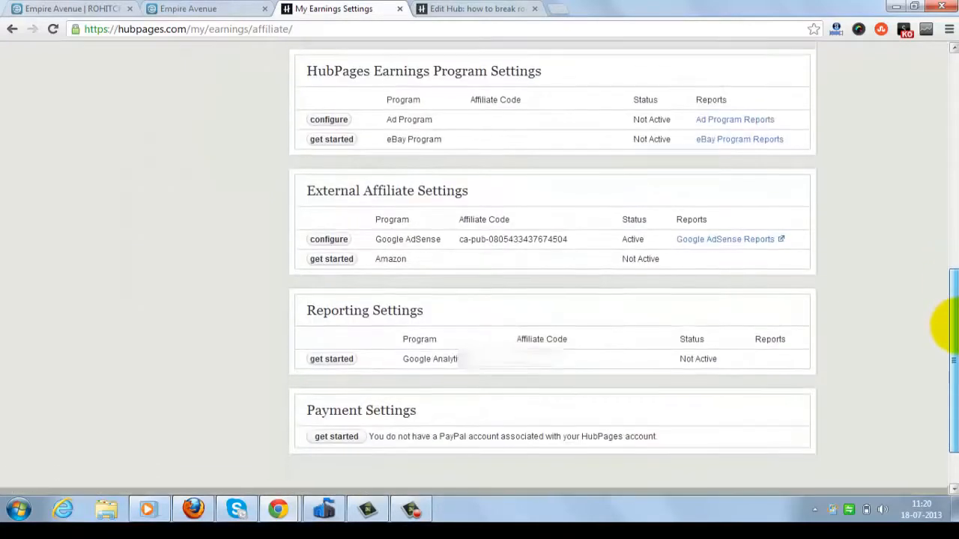
pyautogui.scroll(-3)
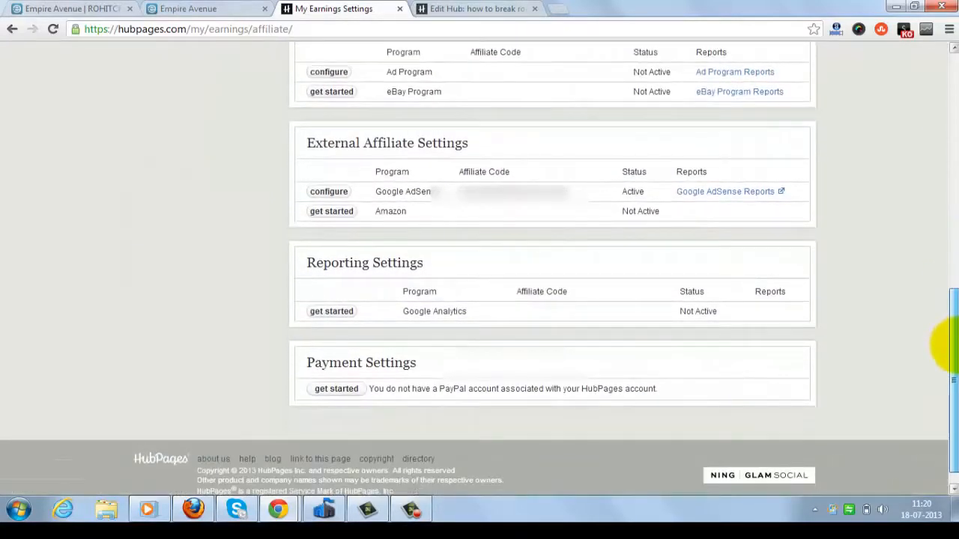
pyautogui.scroll(3)
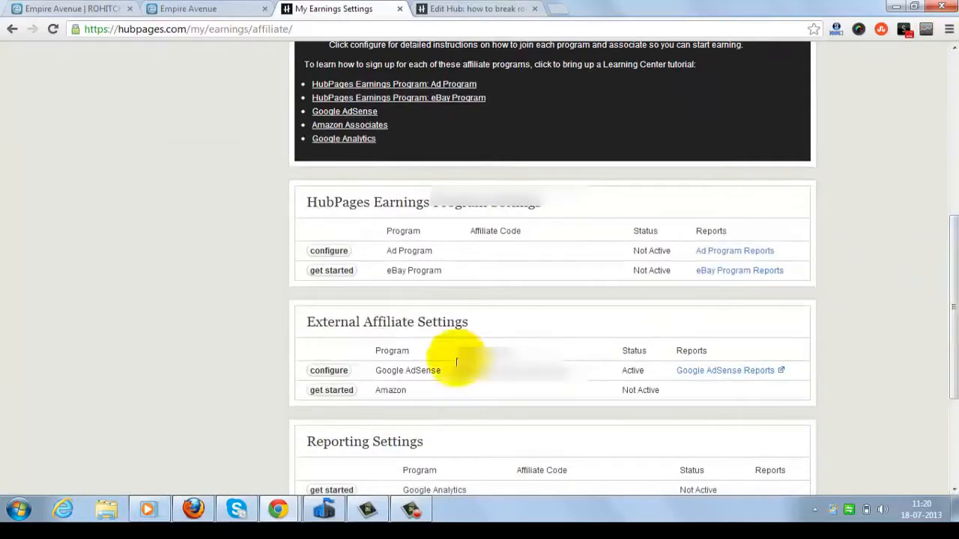